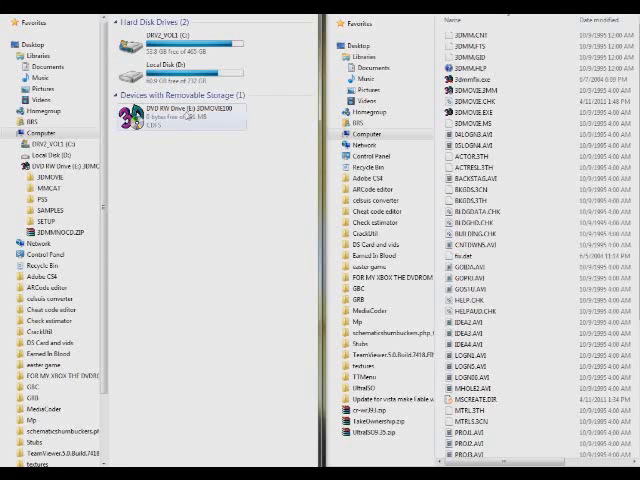
Open the 3D Movie Maker disc drive and browse into its 3DMOVIE folder.
right_click(164, 120)
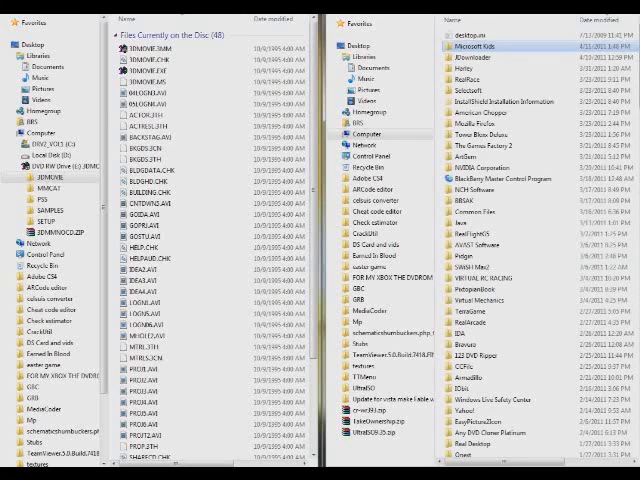
Open the 3D Movie Maker folder inside Program Files in the second window.
double_click(480, 42)
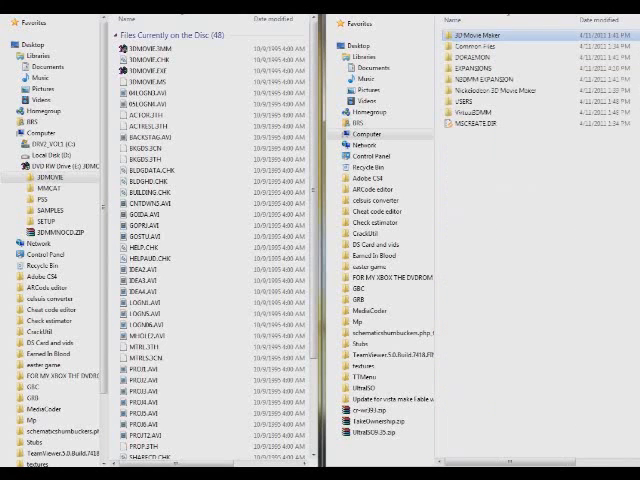